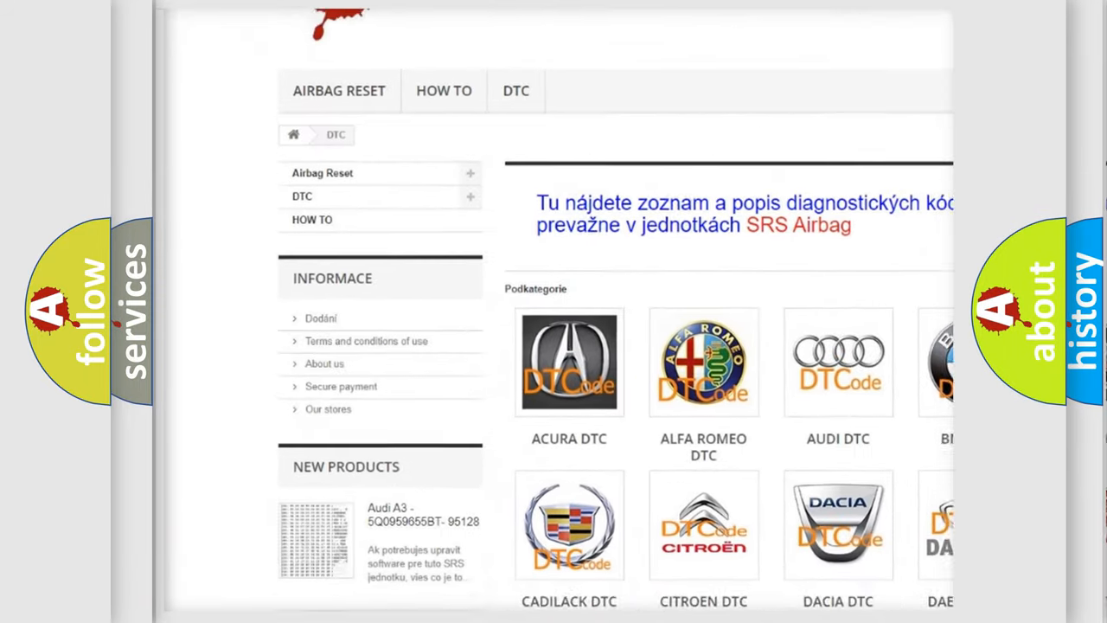
scroll(down, 3)
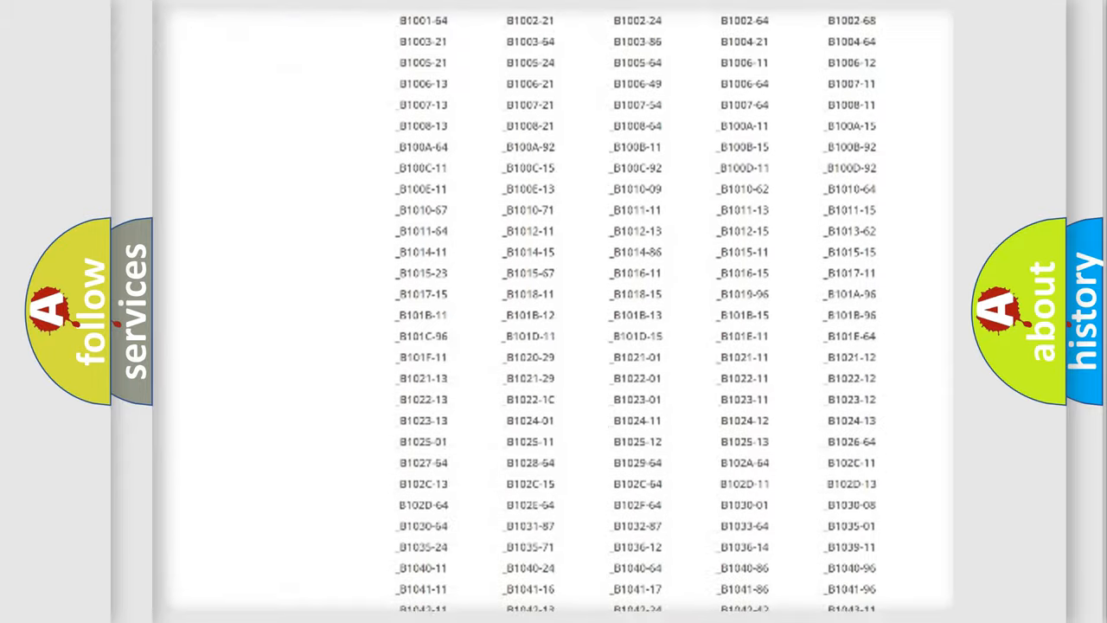
scroll(down, 3)
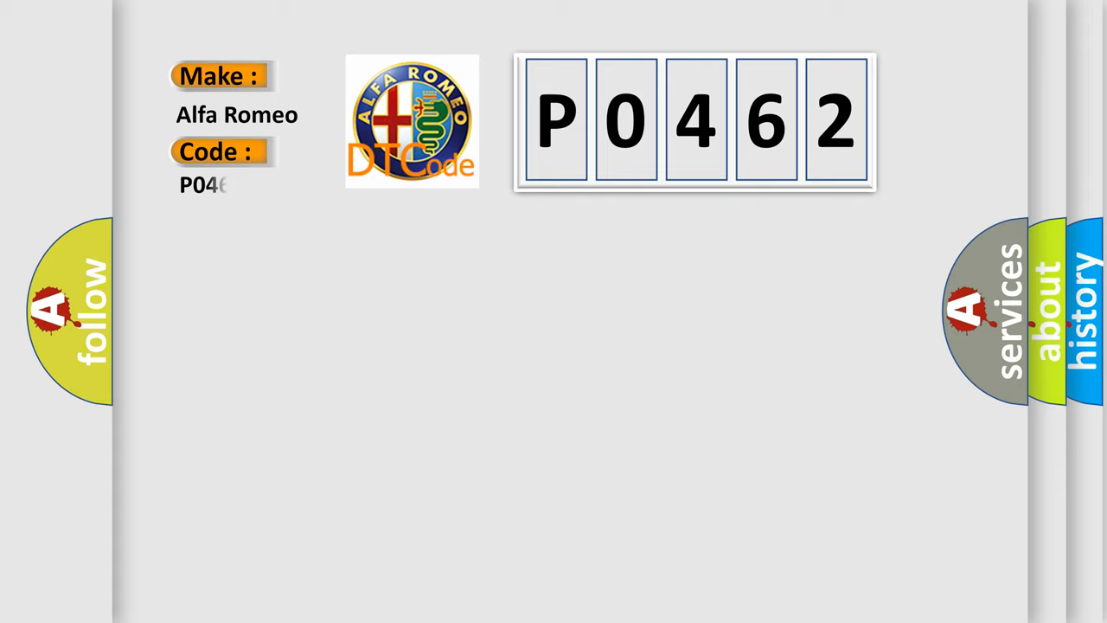
text(462)
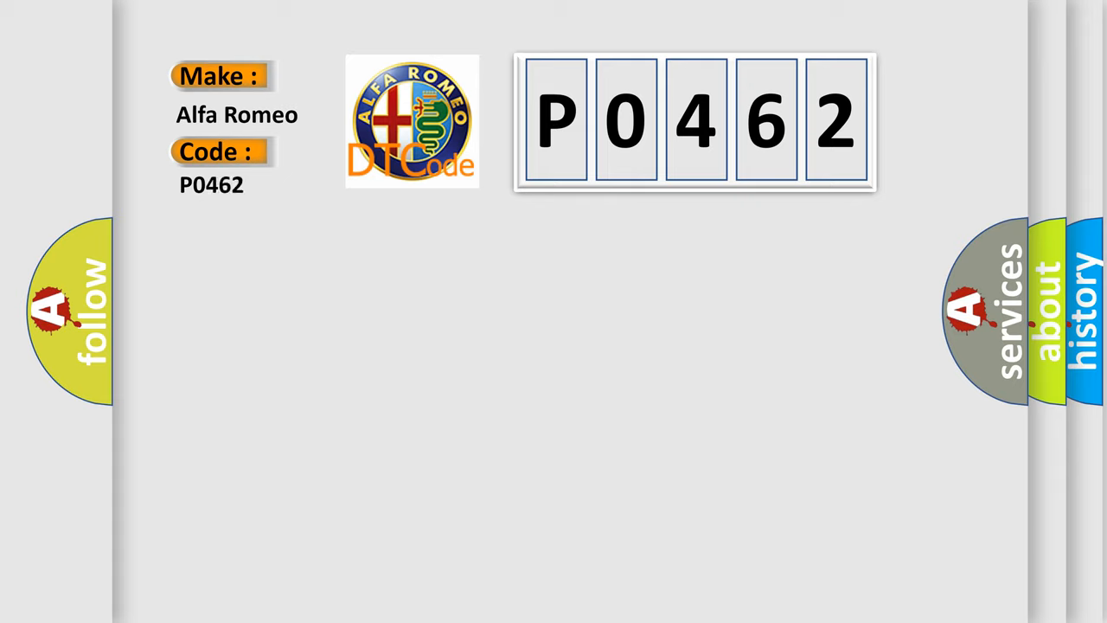